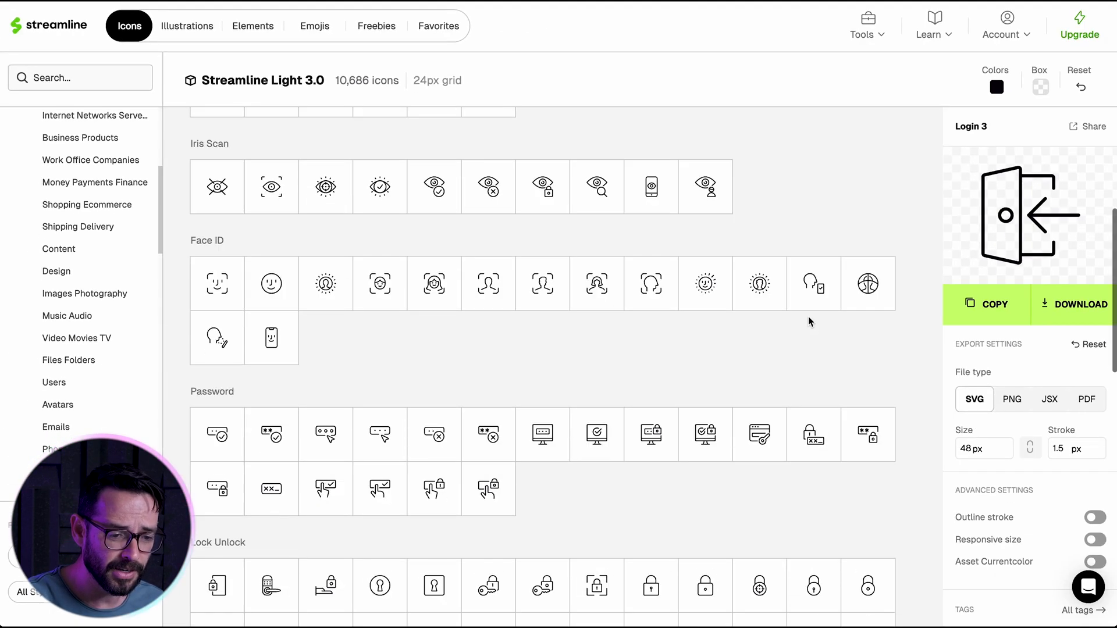
- Select the Password Desktop icon in the Light 3.0 set to show it in the export preview
click(542, 434)
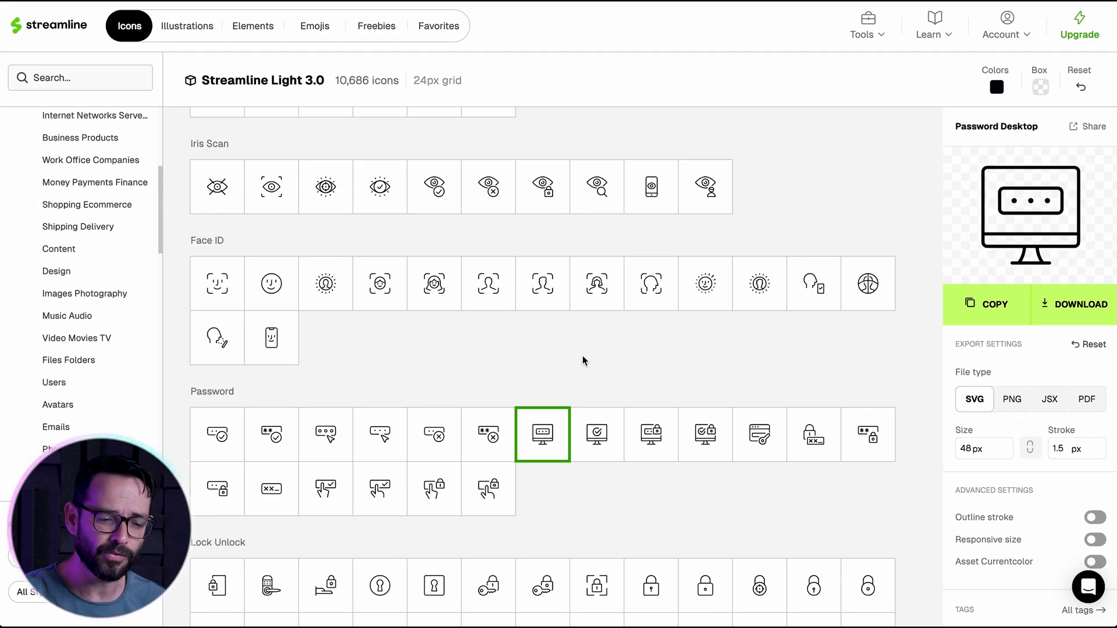
scroll(down, 3)
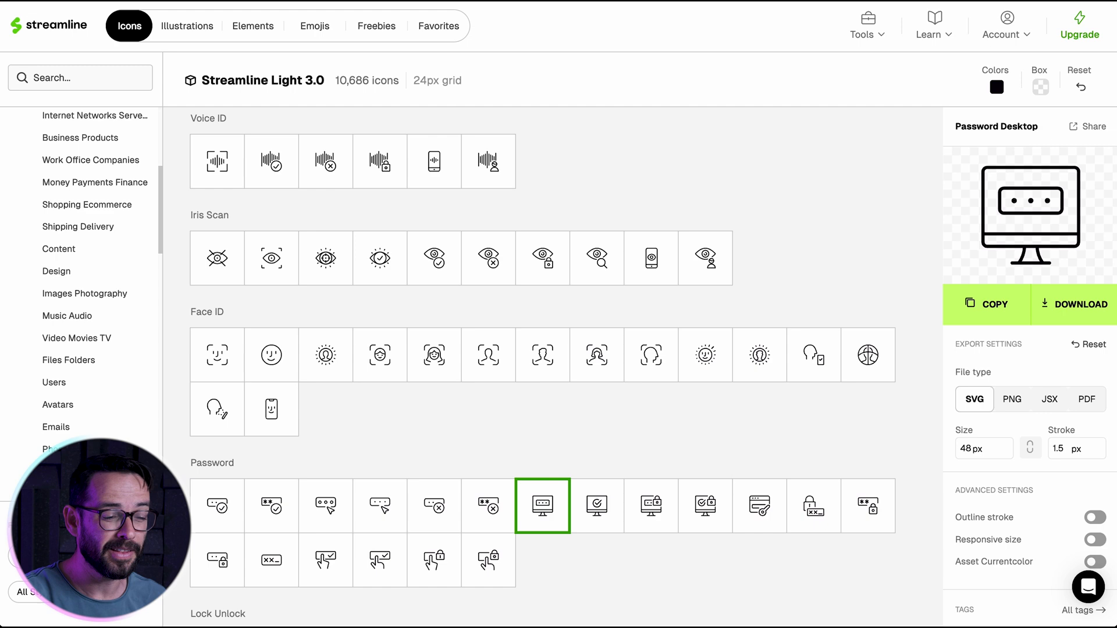
- Switch to the Illustrations library and preview the UX Duotone Boss Sit 3 1 office-worker illustration
click(186, 26)
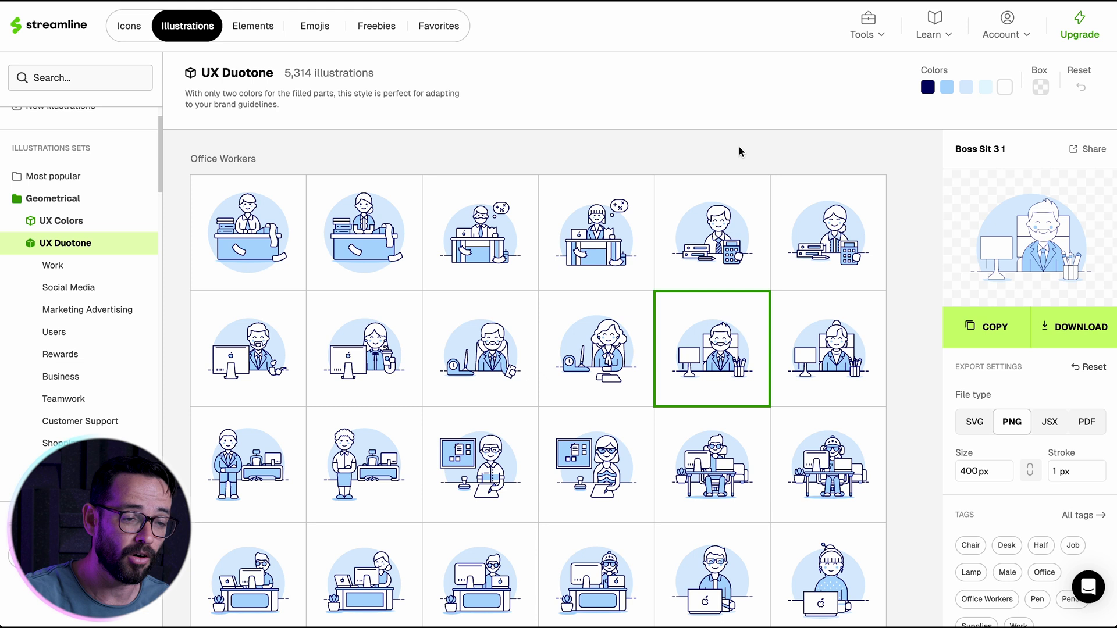
mouse_move(668, 139)
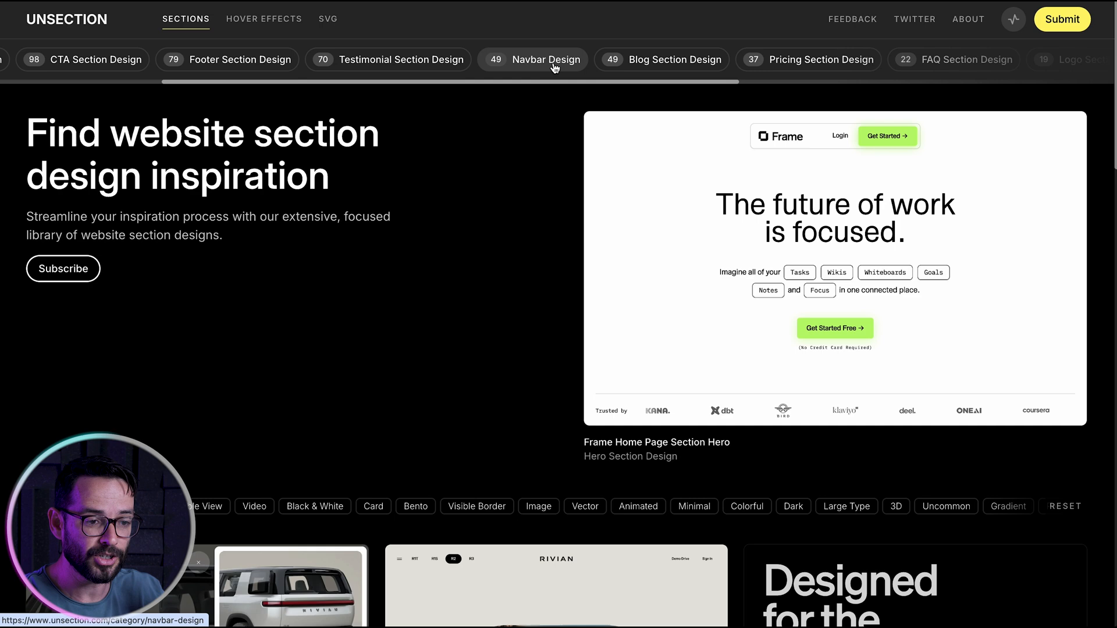
- Browse the Navbar Design examples, then the Hero Section Design gallery with the Hello Network and Rivian heroes
click(532, 59)
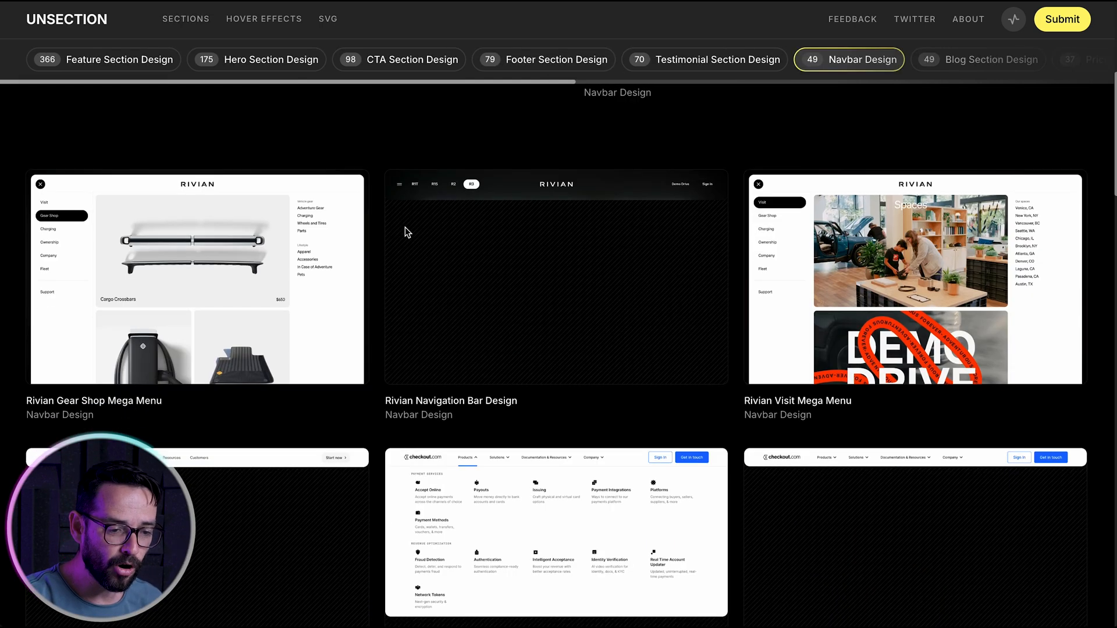
scroll(down, 3)
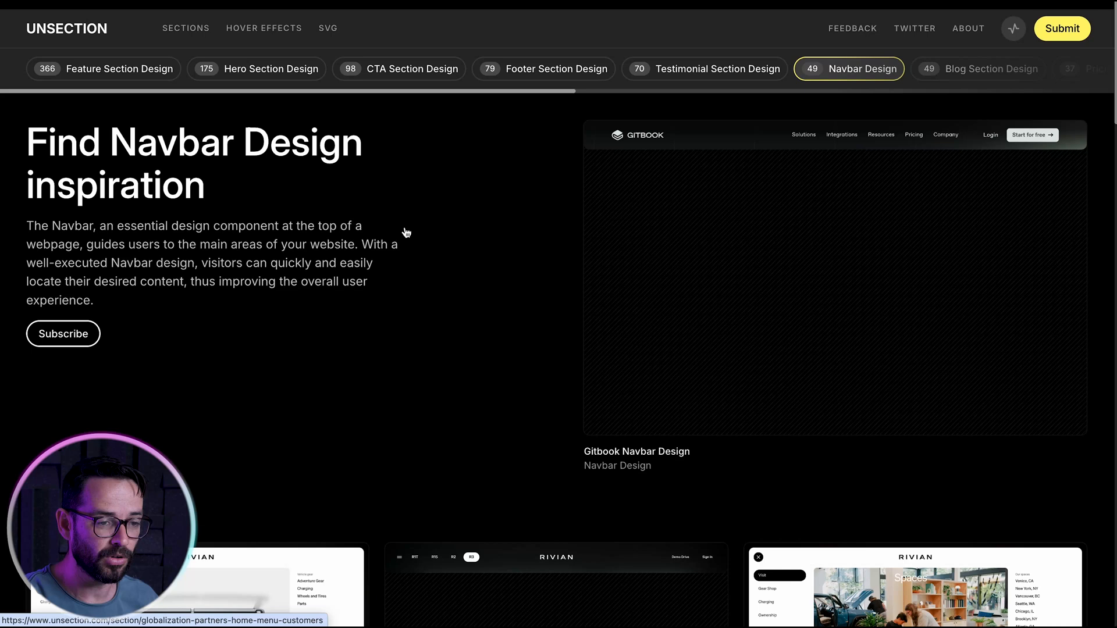
click(271, 69)
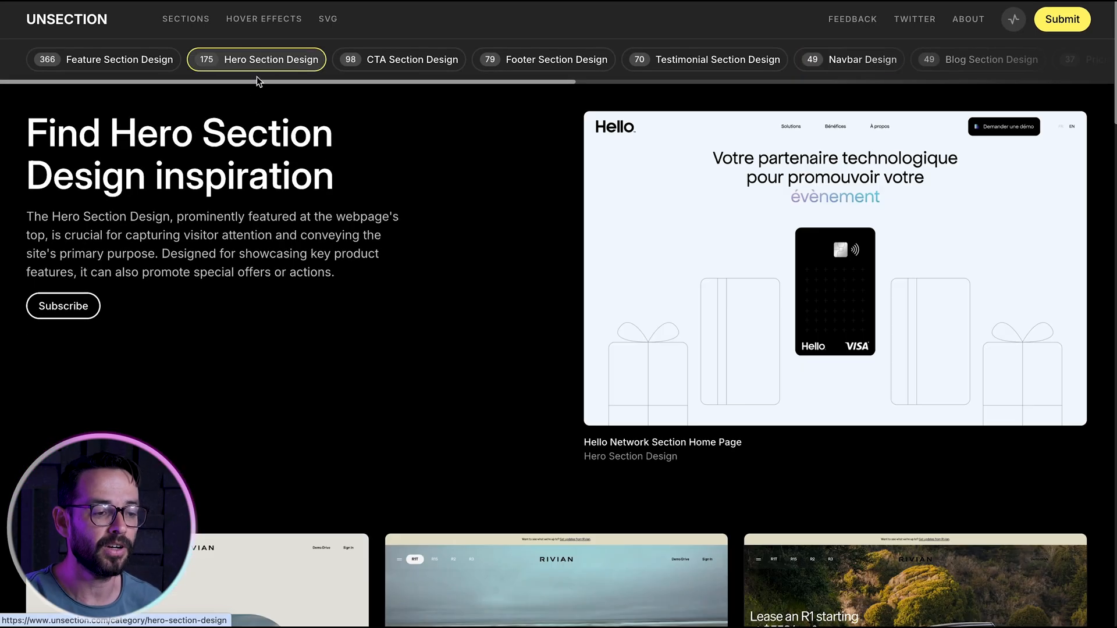
scroll(down, 3)
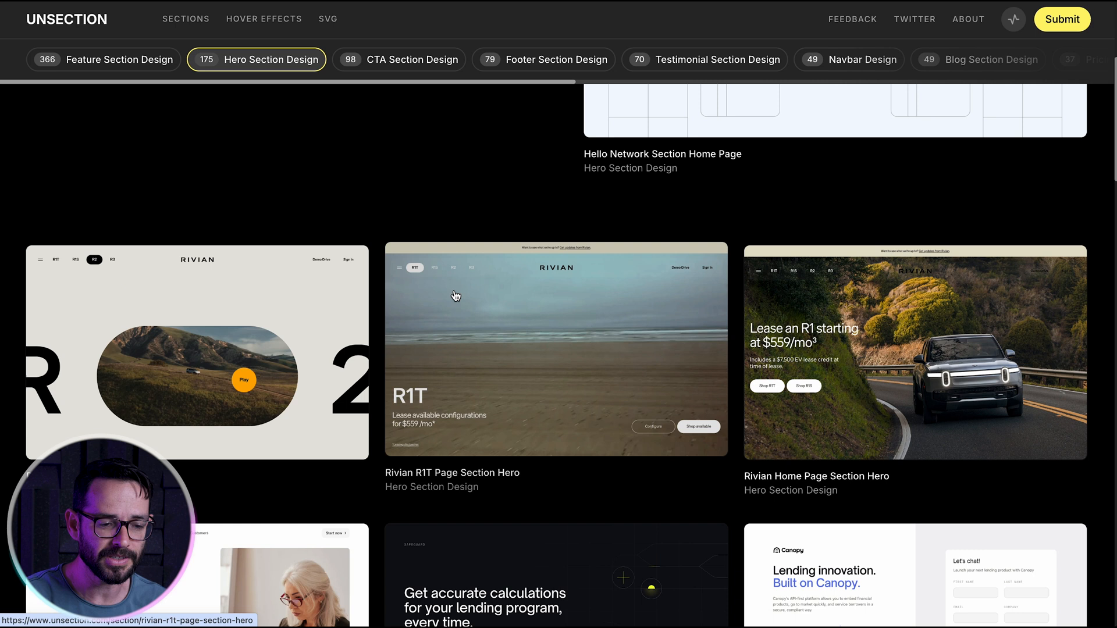
scroll(down, 3)
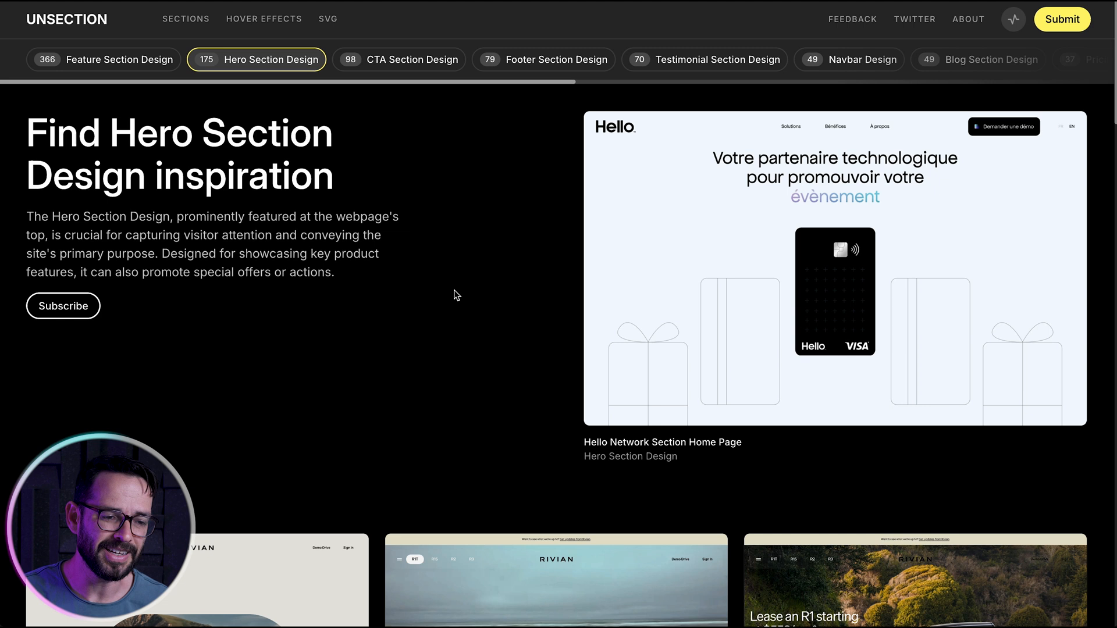
mouse_move(534, 175)
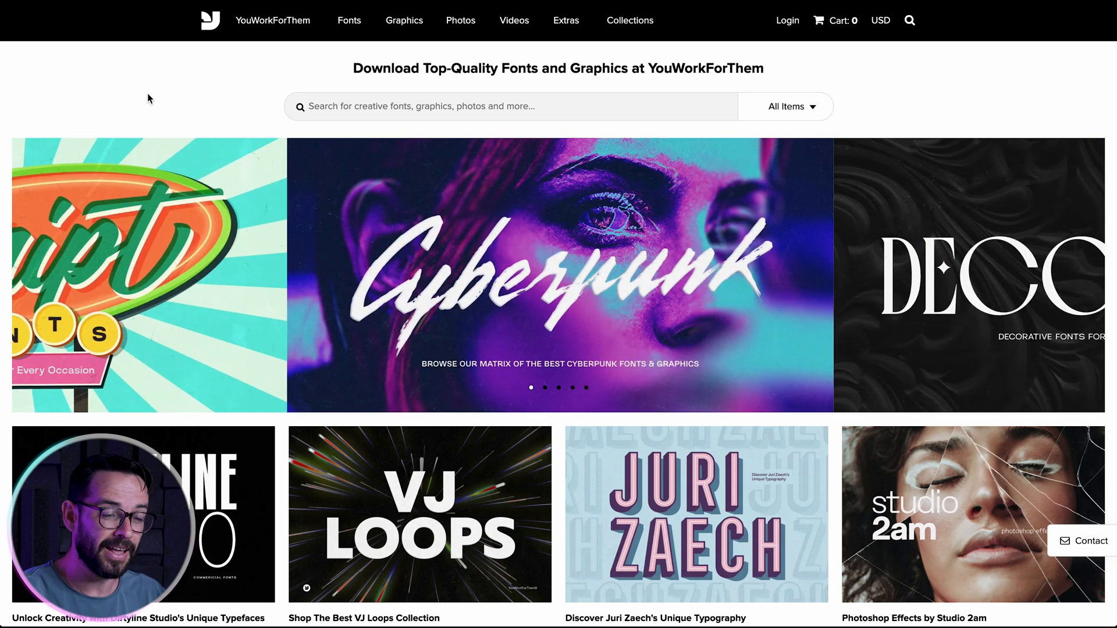
scroll(down, 3)
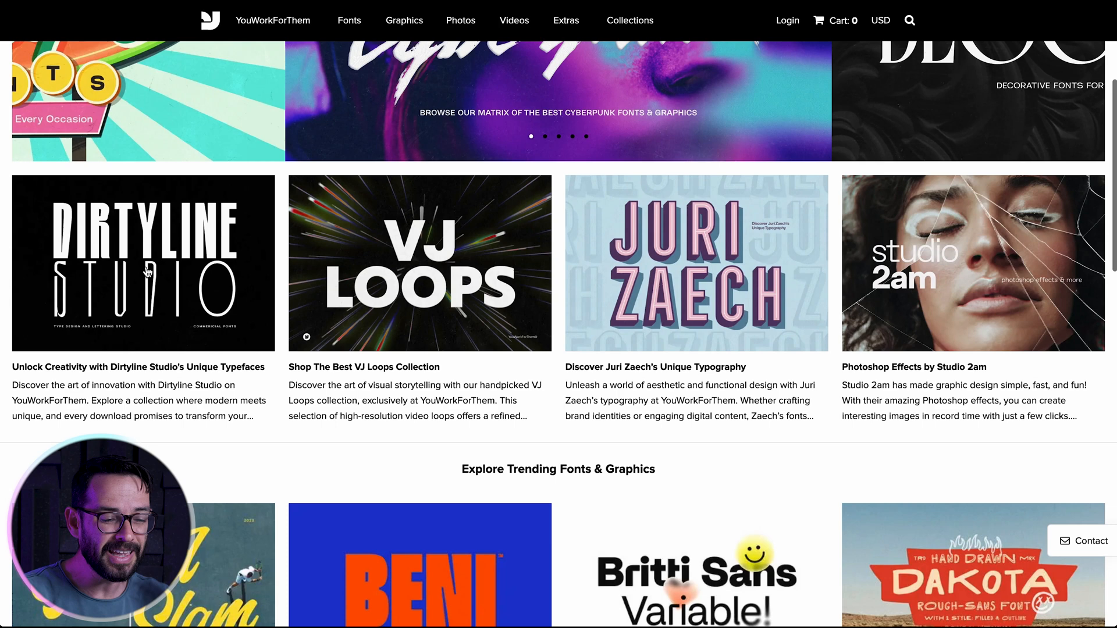
scroll(down, 3)
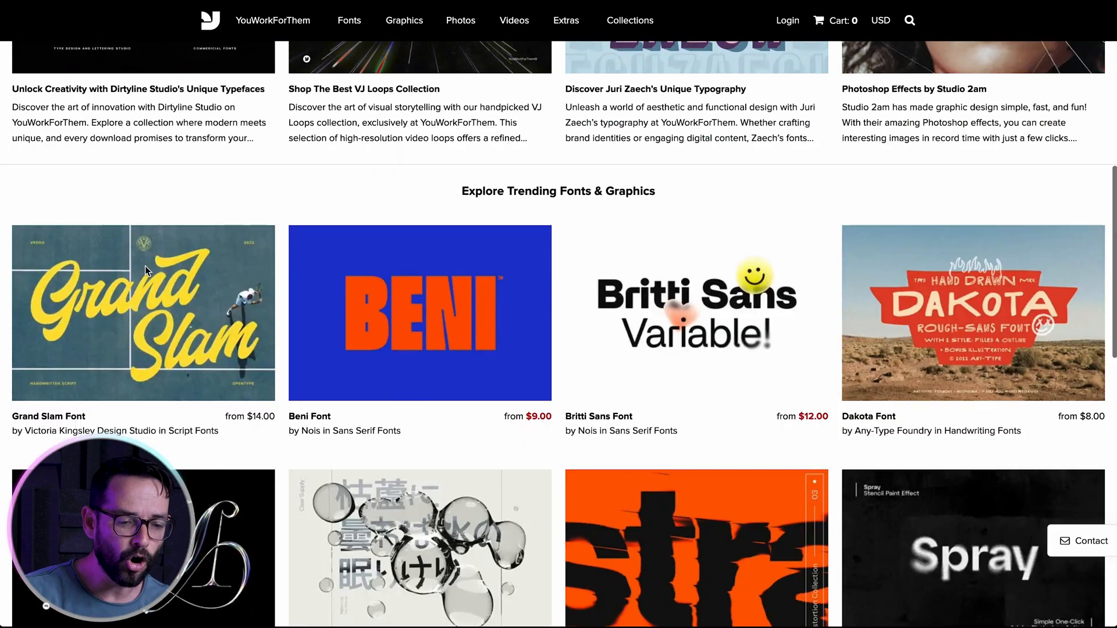
scroll(down, 3)
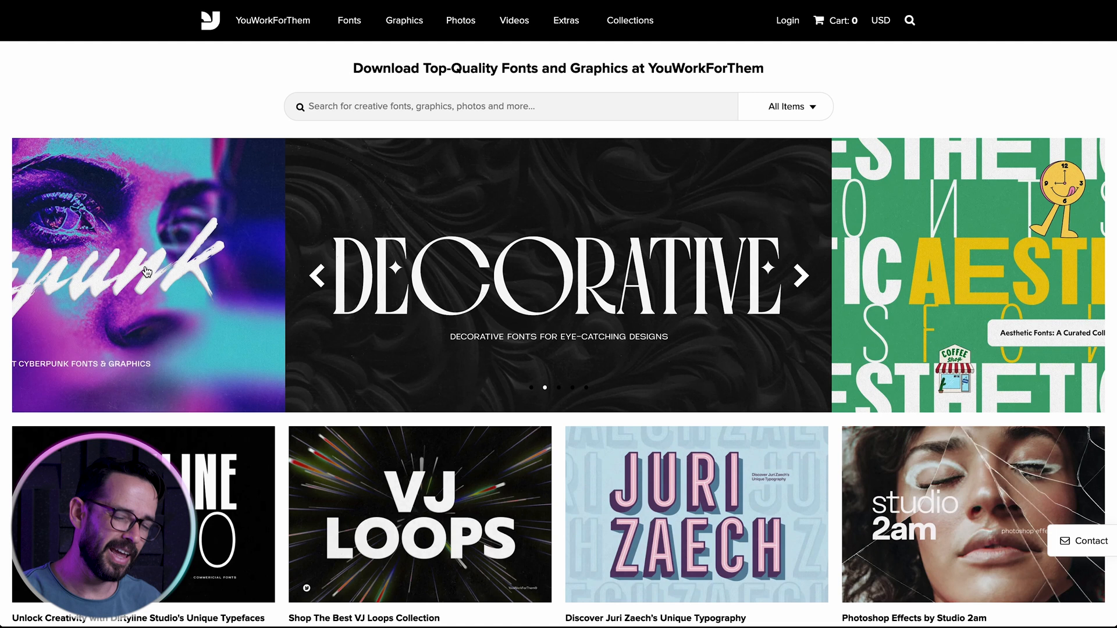
mouse_move(147, 272)
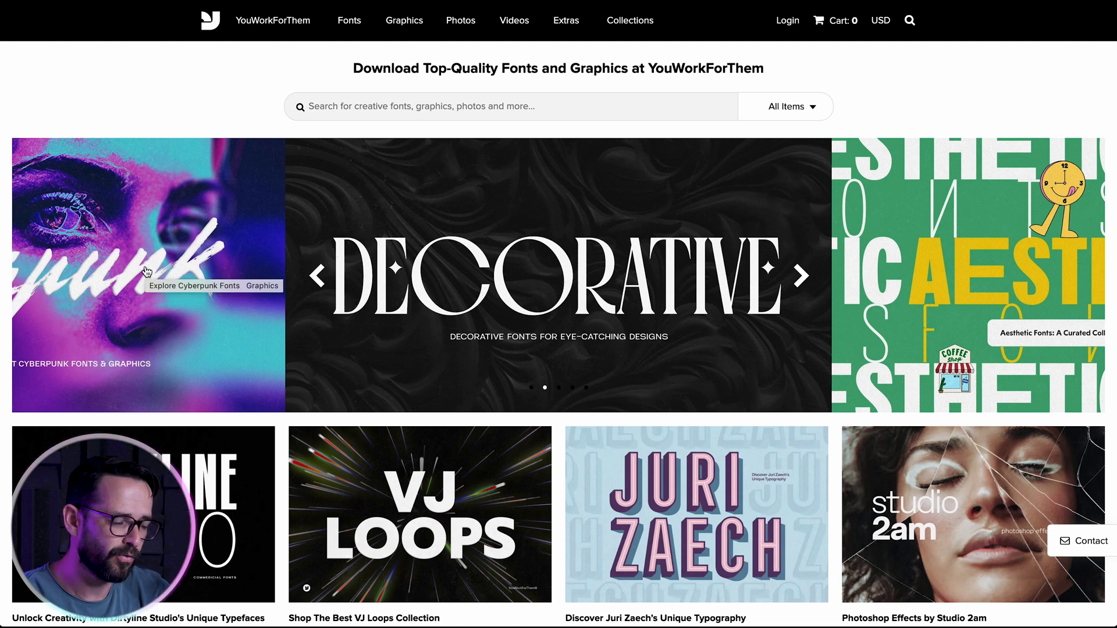
mouse_move(724, 277)
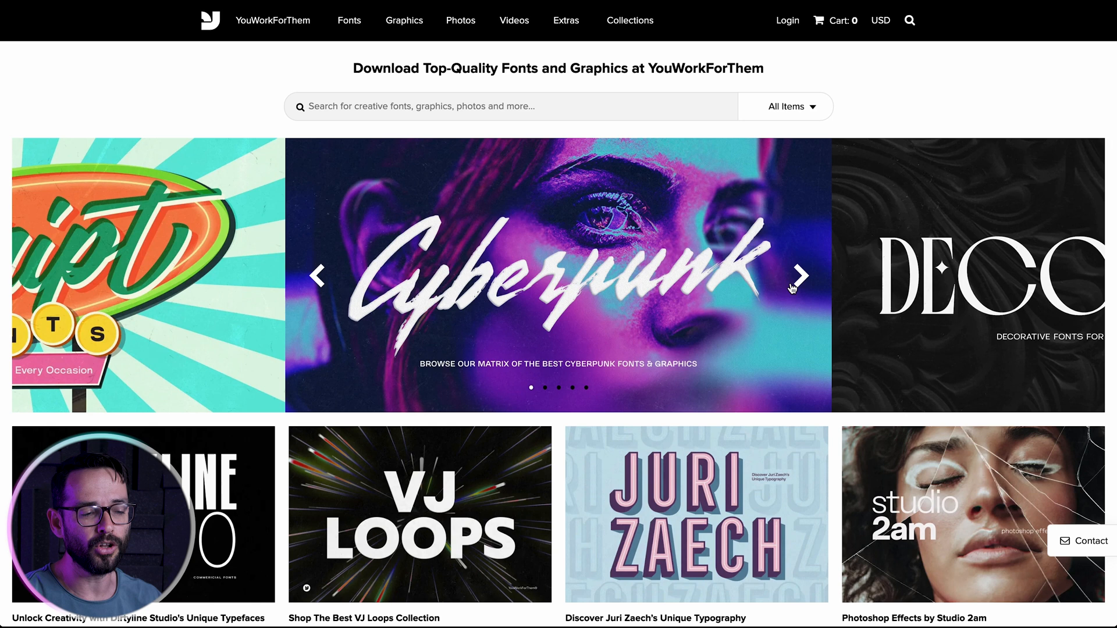
click(404, 20)
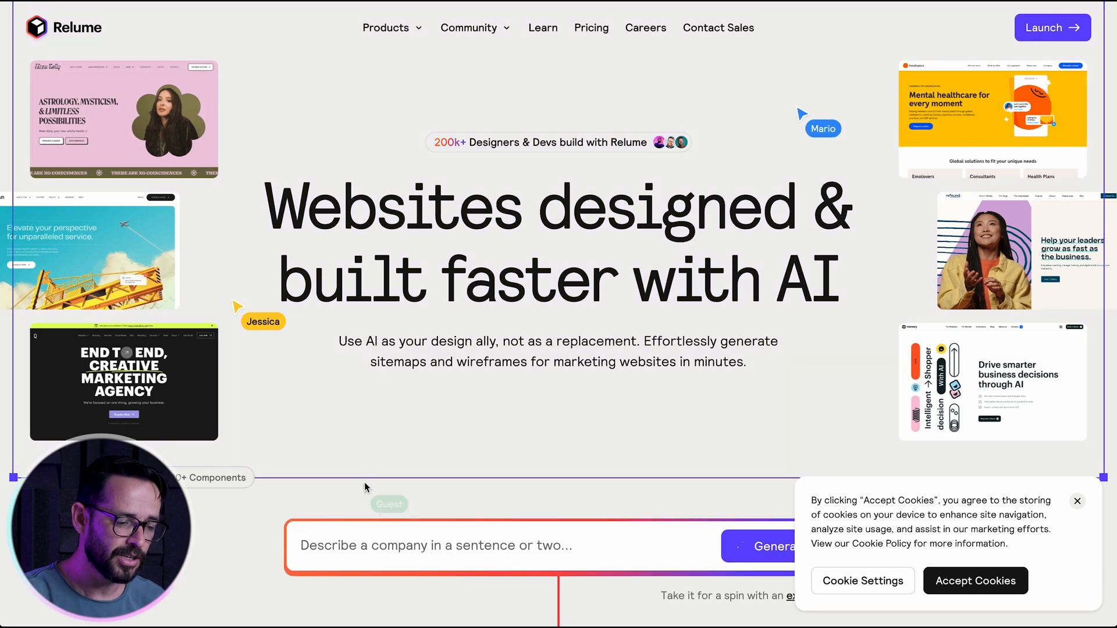
scroll(down, 3)
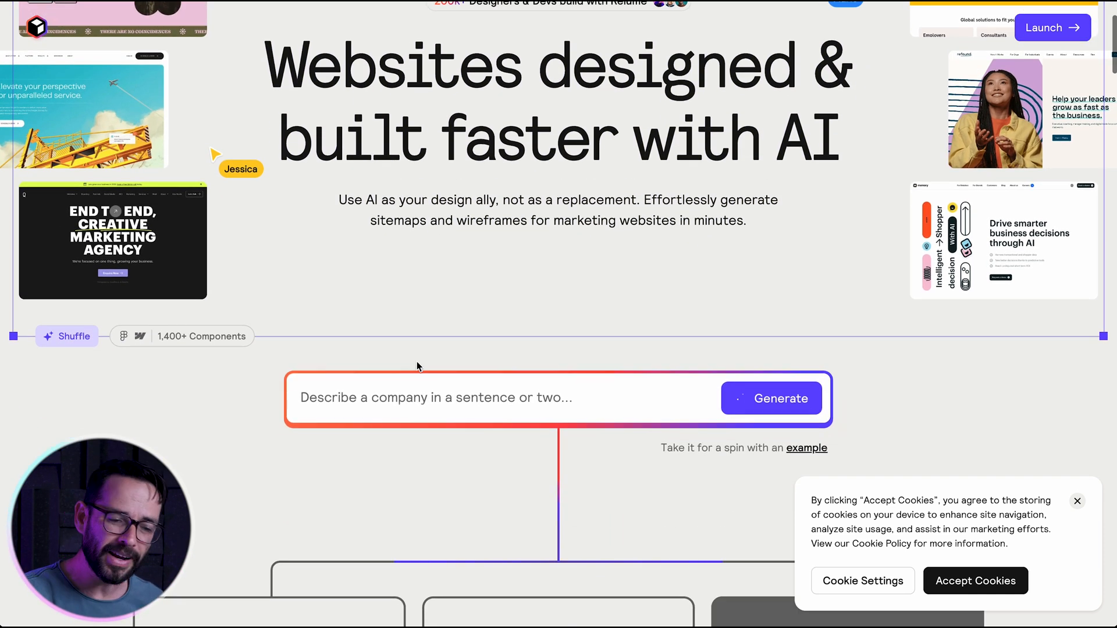
scroll(down, 3)
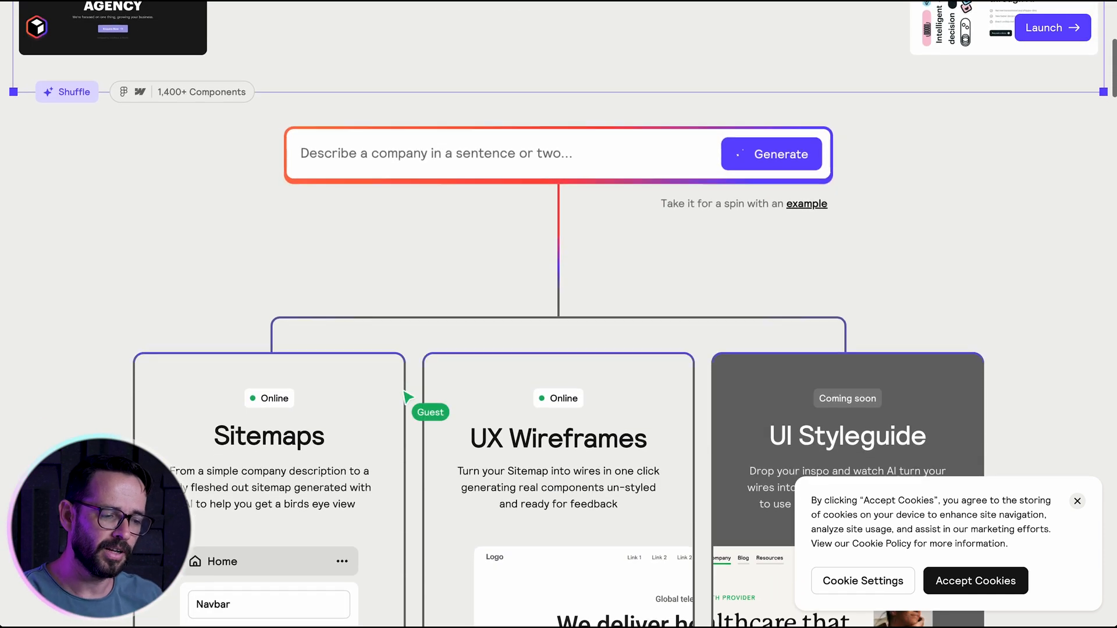
scroll(down, 3)
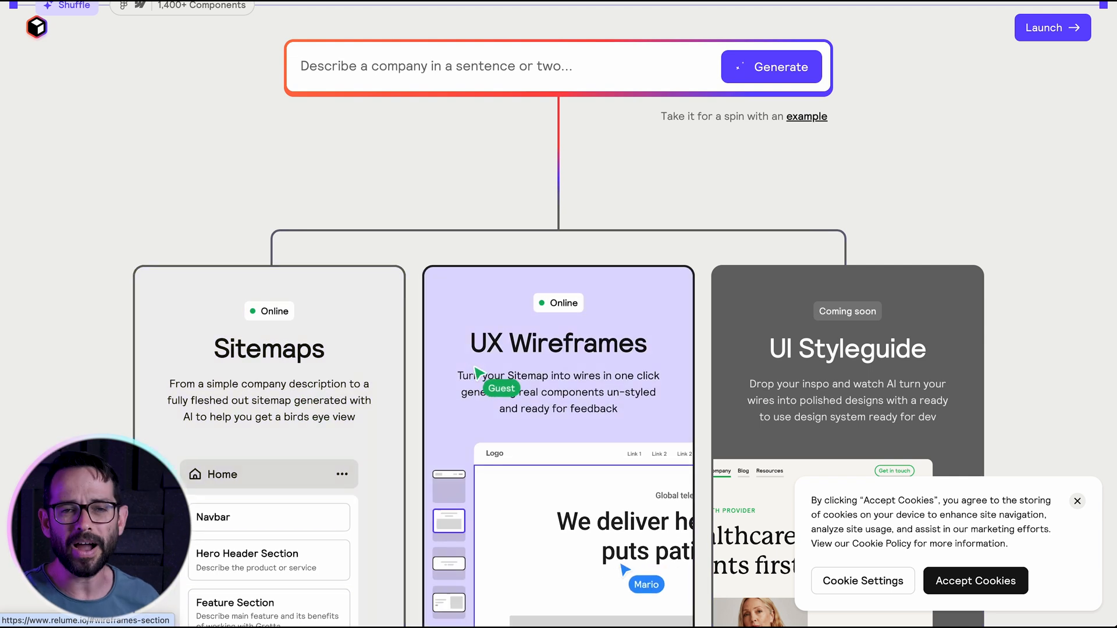
scroll(down, 3)
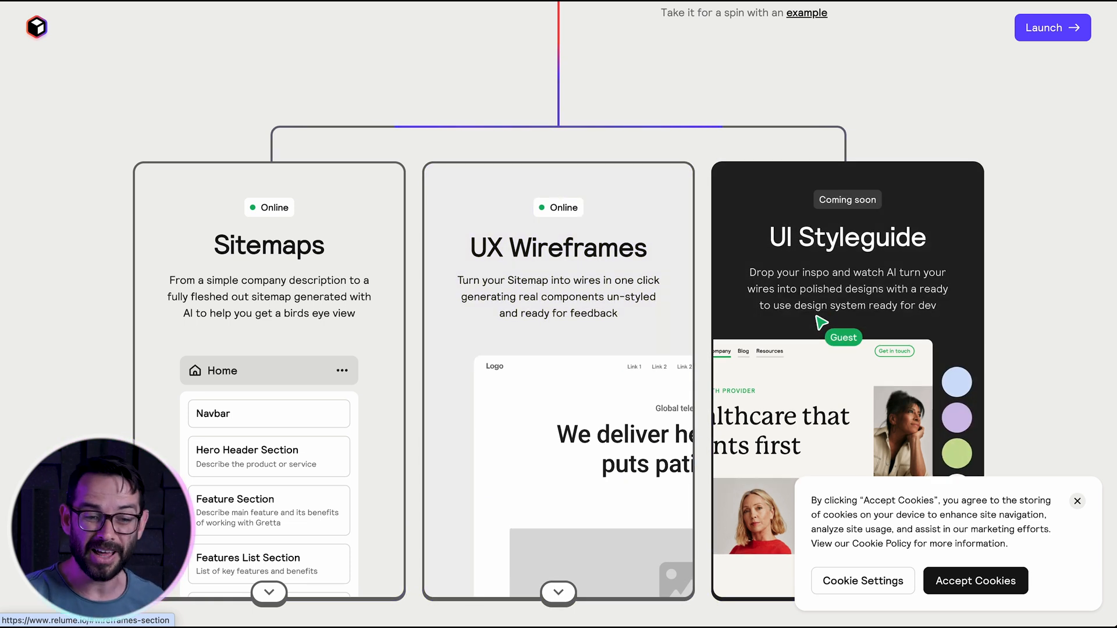
scroll(down, 3)
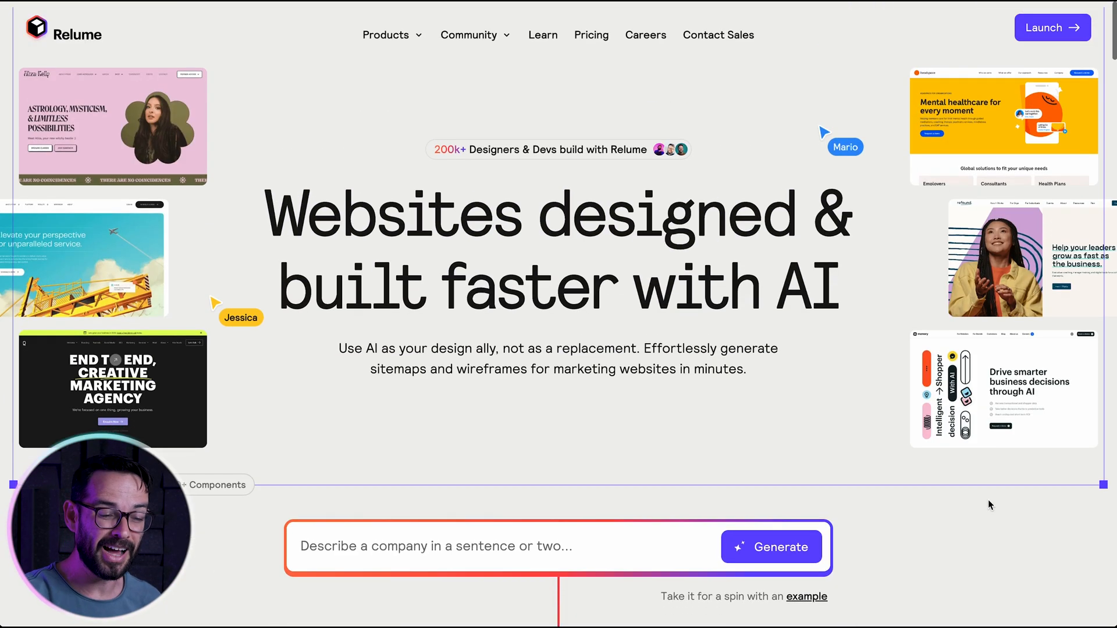
scroll(down, 3)
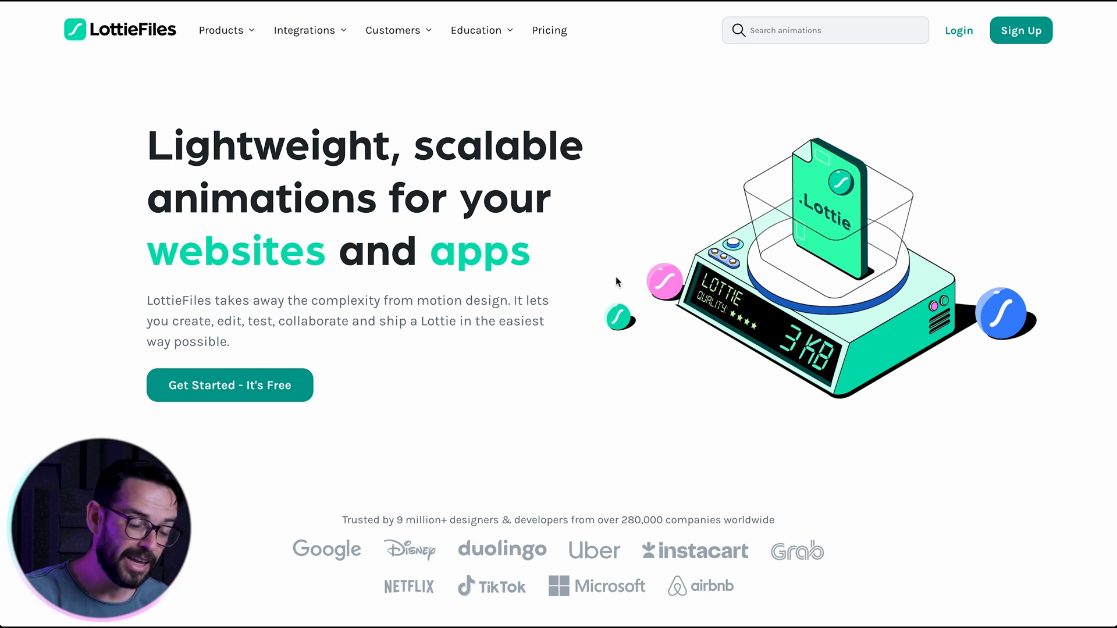
- Scroll the LottieFiles homepage past the creator showcase and motion-design steps to the Lottie Creator preview
scroll(down, 3)
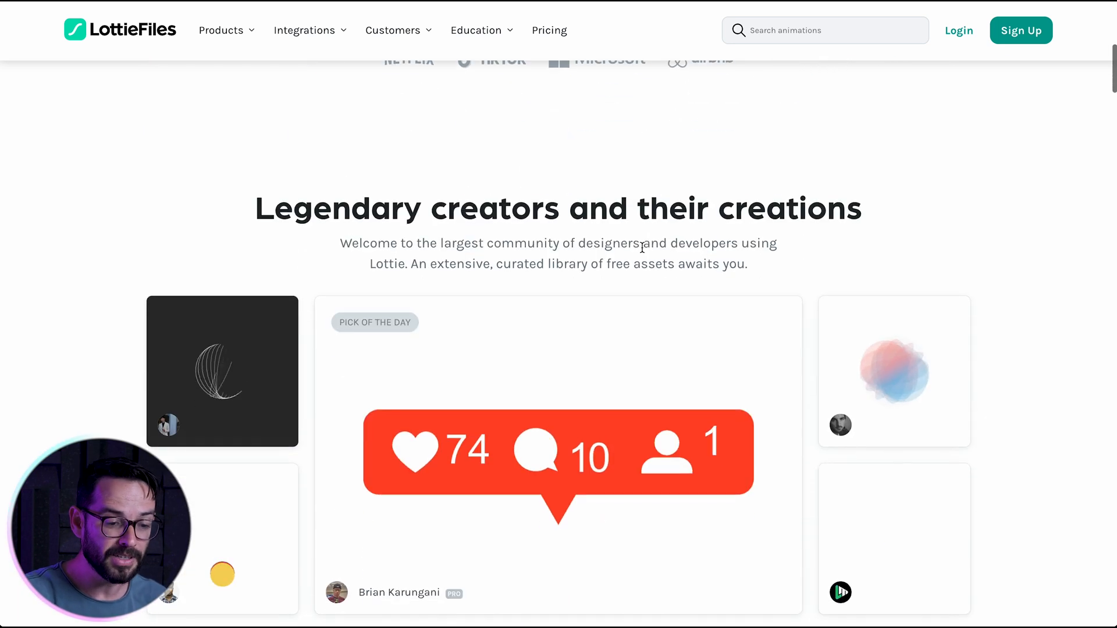
scroll(down, 3)
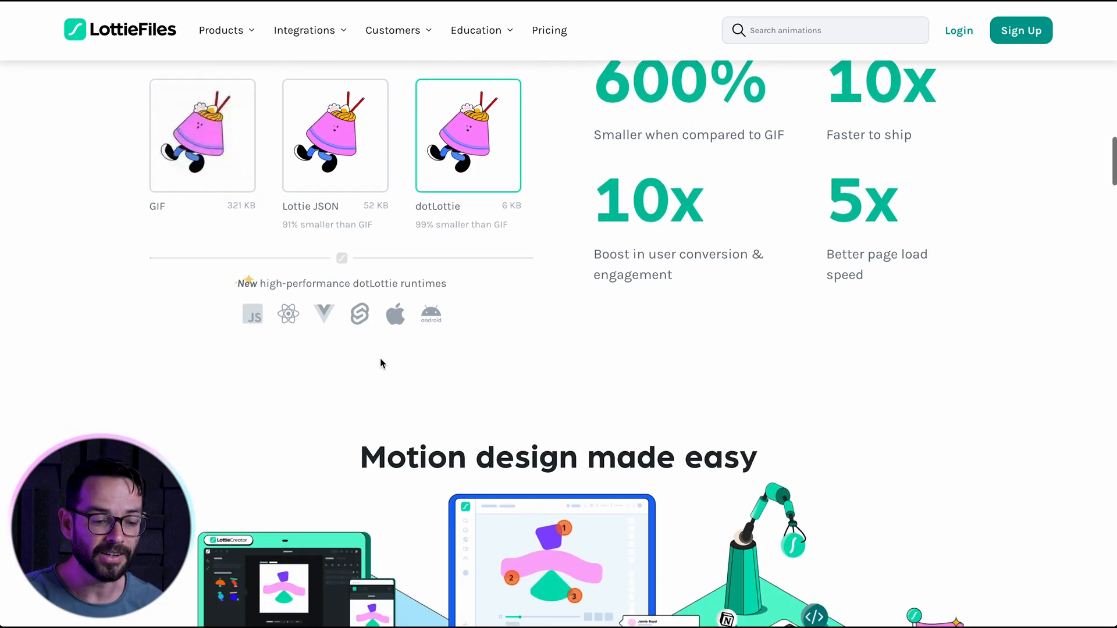
scroll(down, 3)
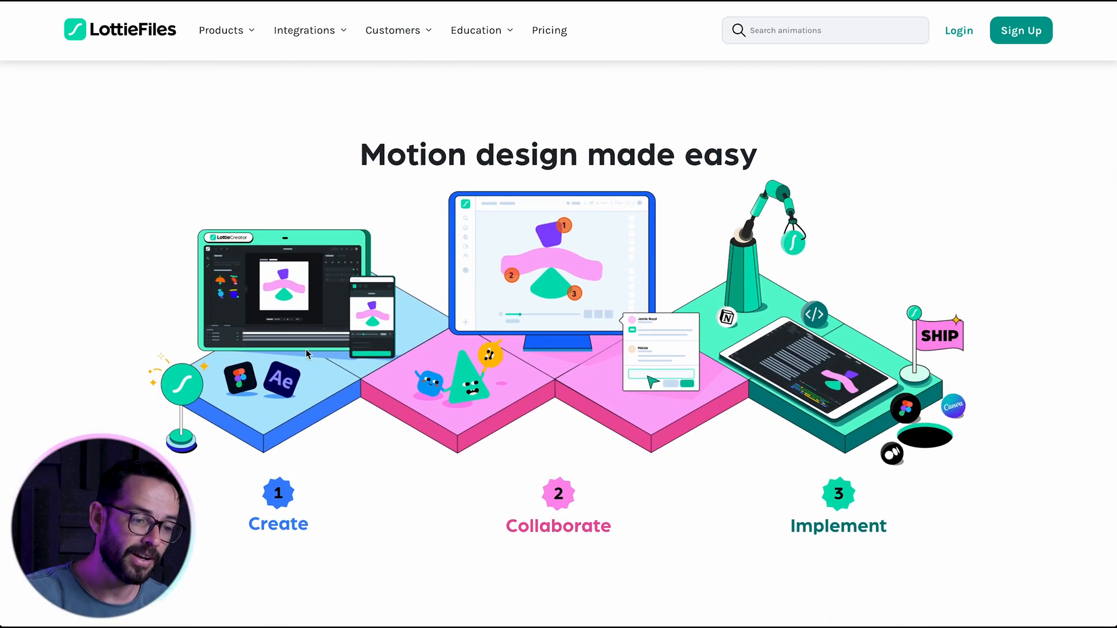
scroll(down, 3)
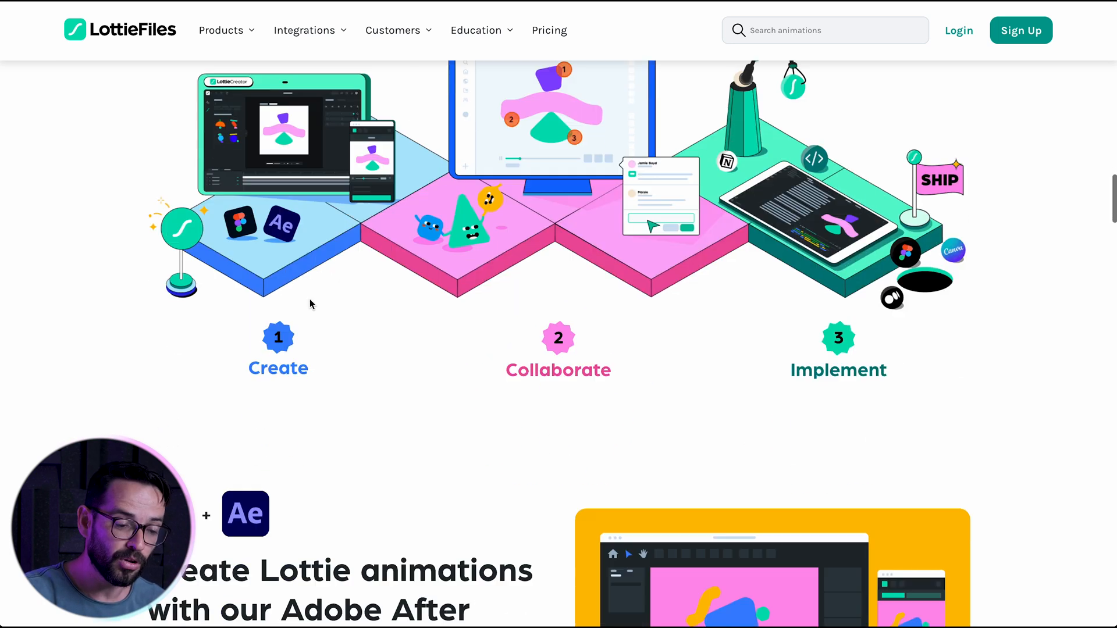
scroll(down, 3)
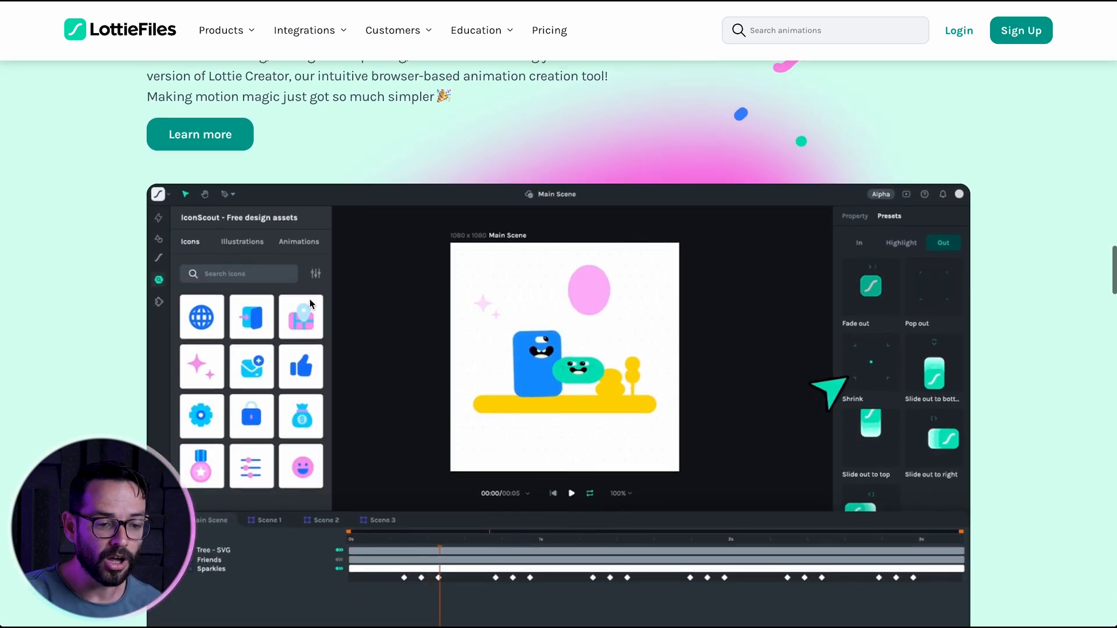
scroll(down, 3)
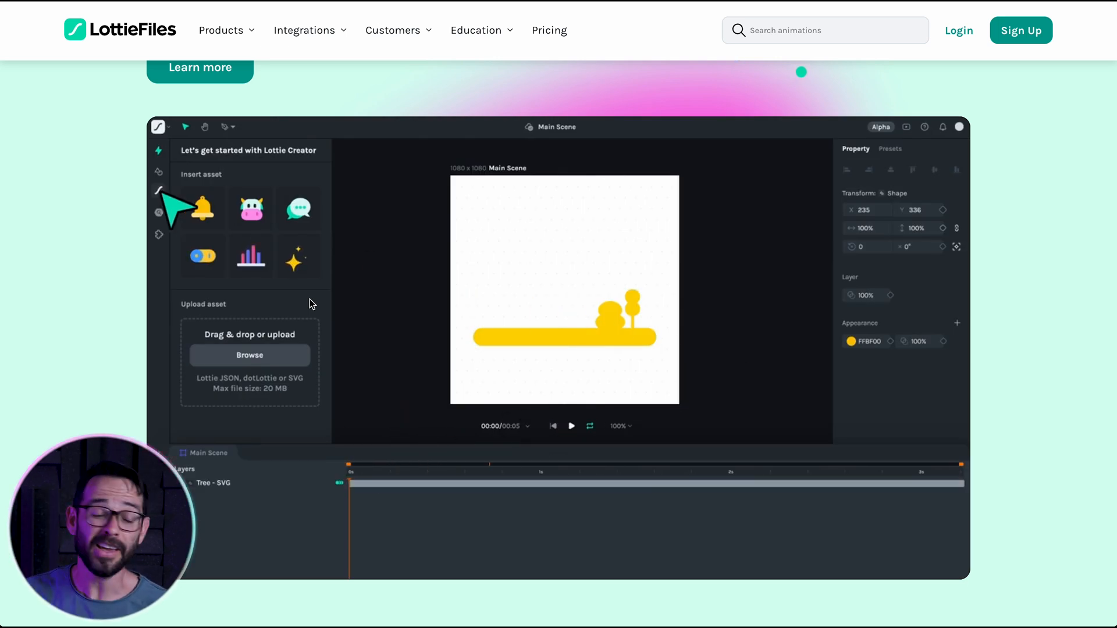
click(160, 191)
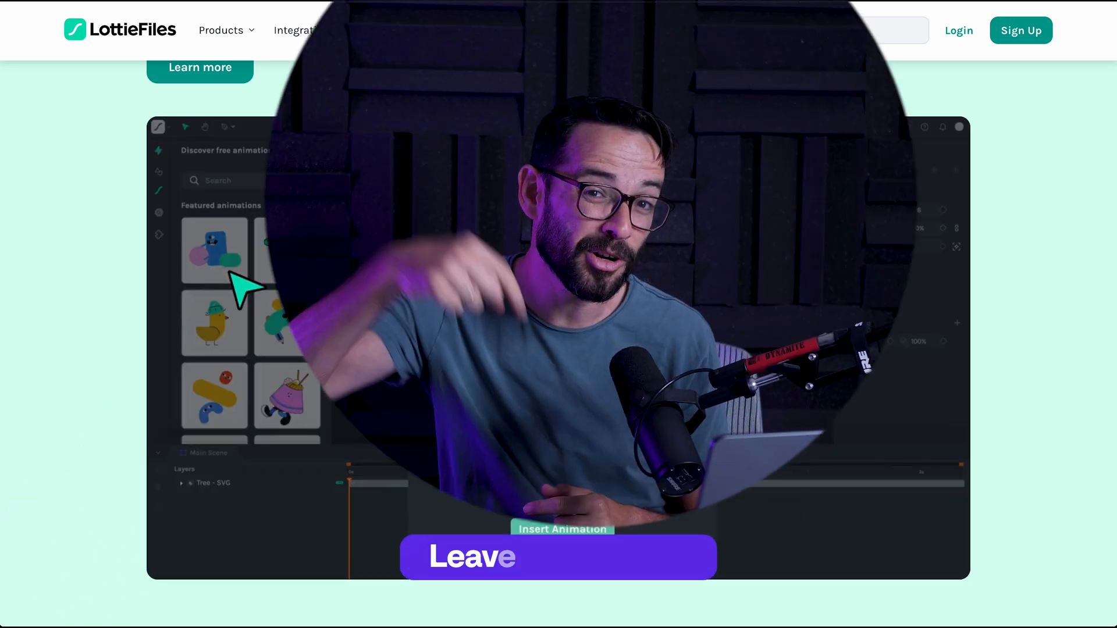